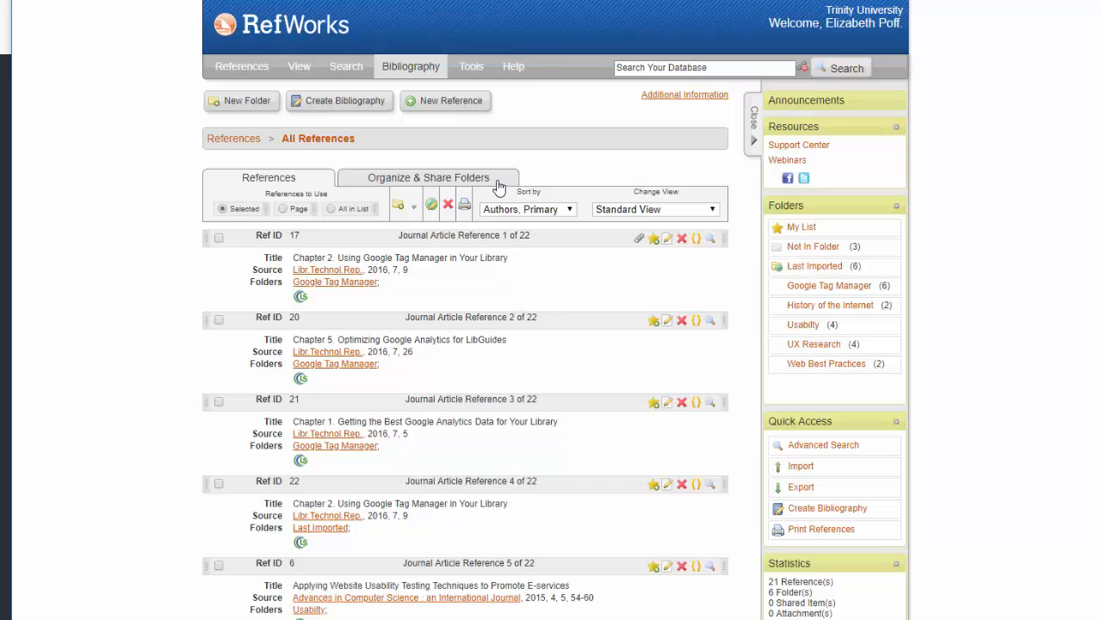
# Show the Organize & Share Folders overview listing every folder with its reference count.
pyautogui.click(428, 177)
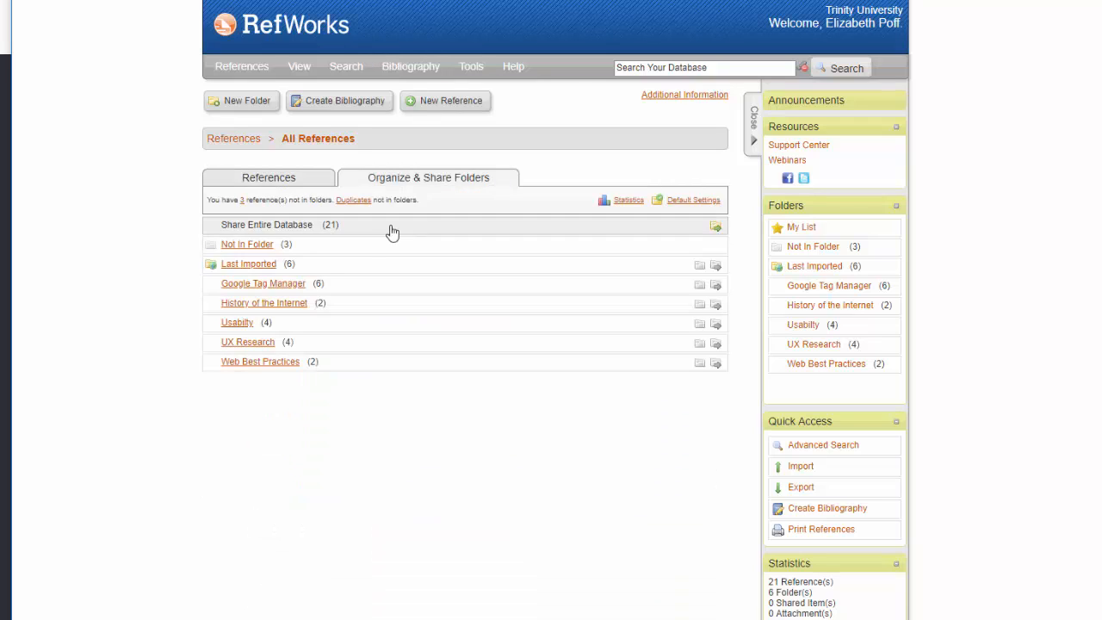
pyautogui.moveTo(257, 325)
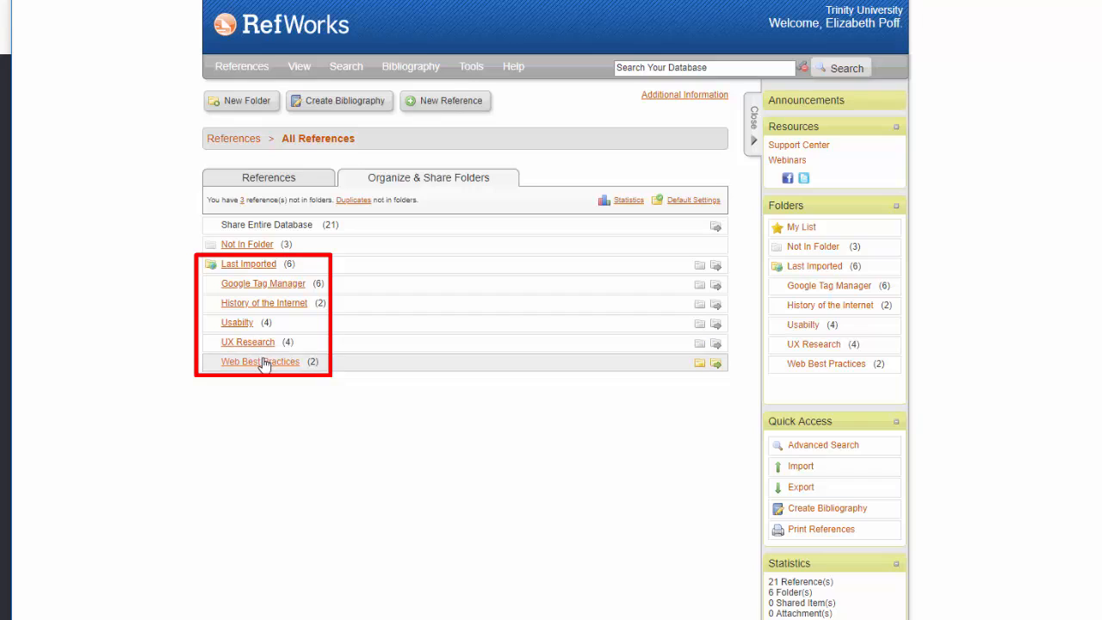
pyautogui.moveTo(302, 397)
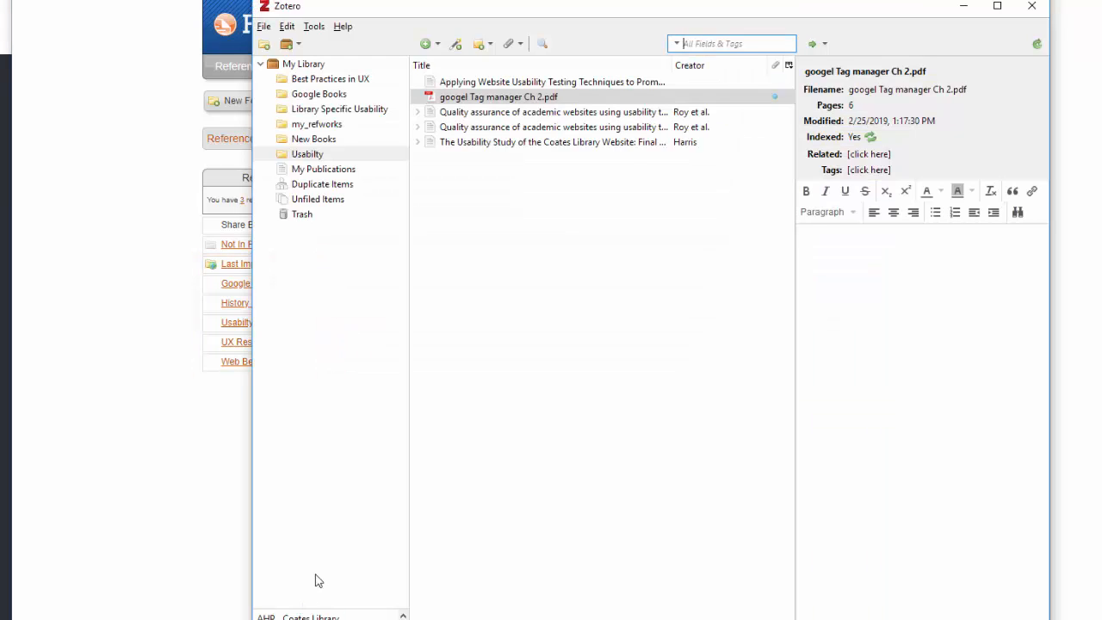
pyautogui.moveTo(382, 213)
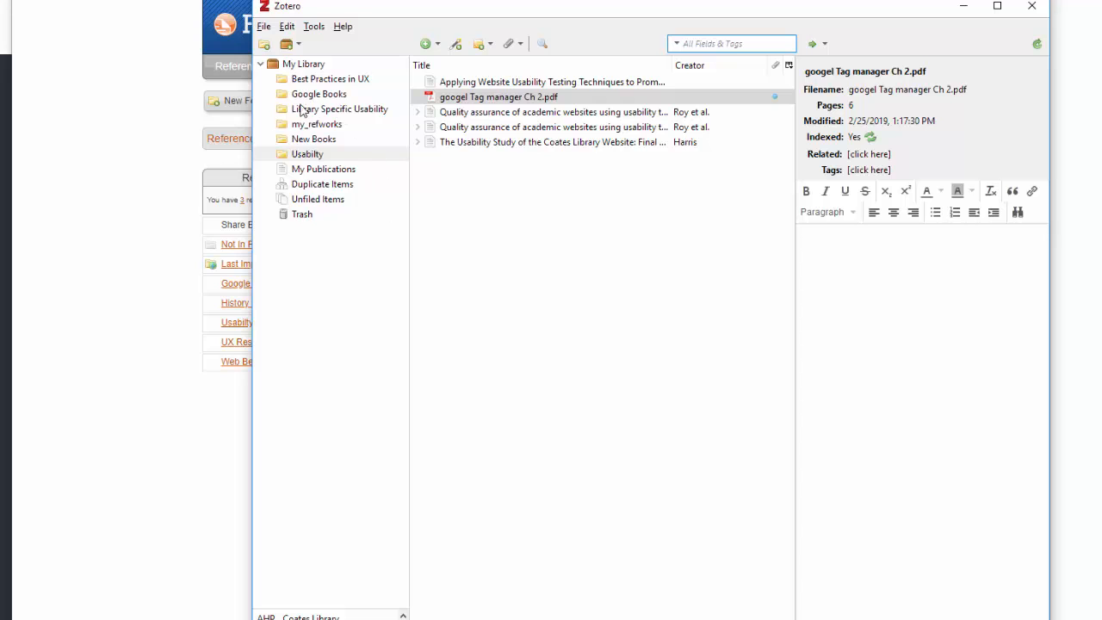
pyautogui.moveTo(519, 181)
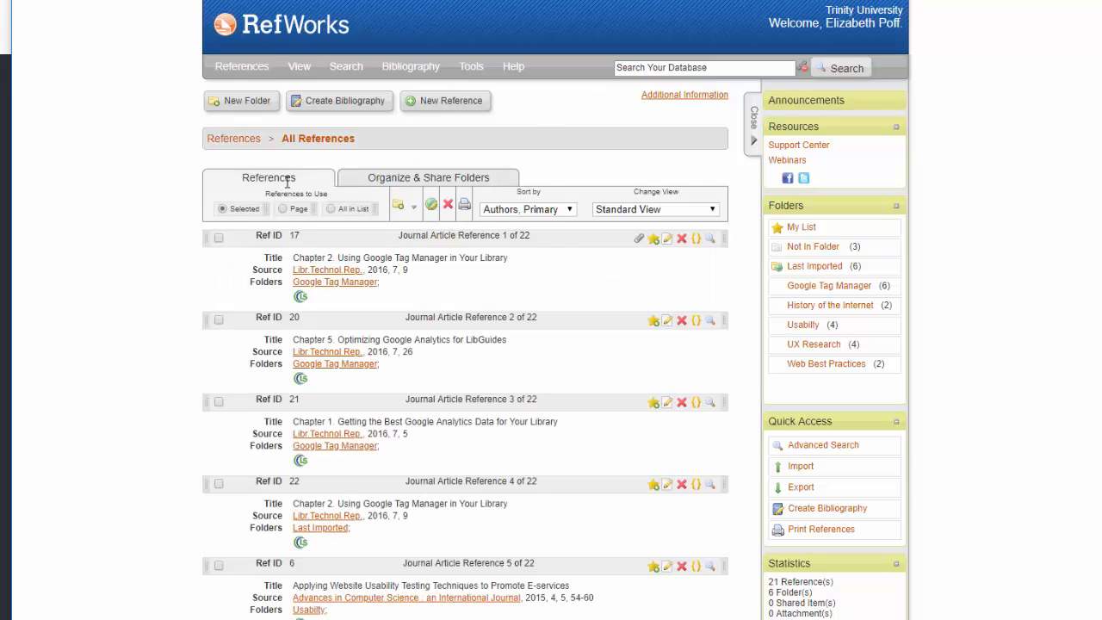
pyautogui.moveTo(638, 238)
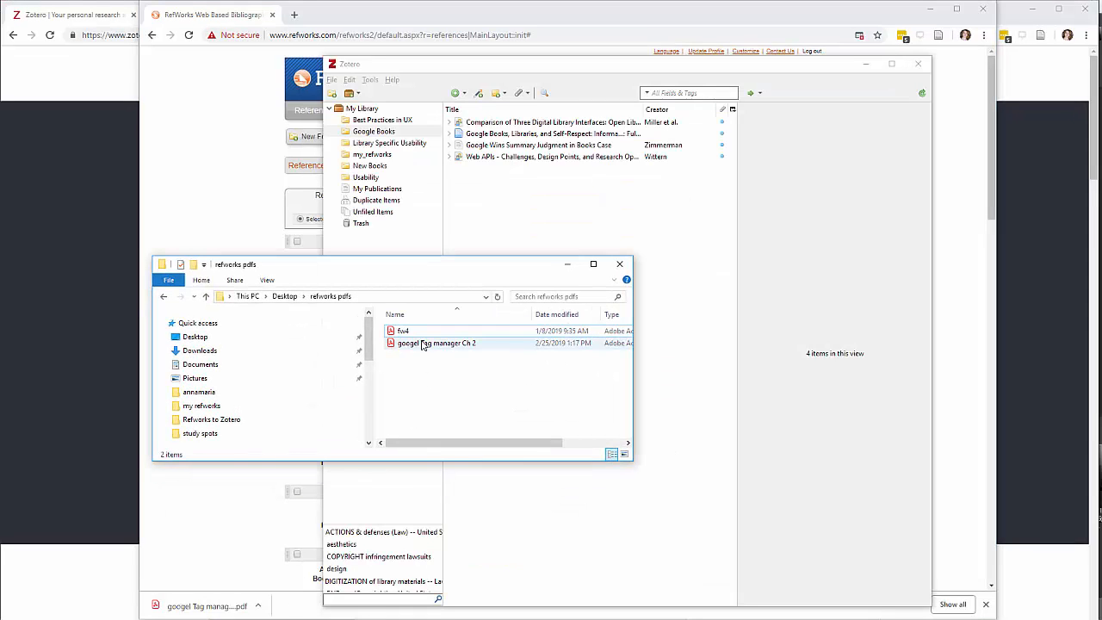
# Place the Desktop 'refworks pdfs' folder window beside the Zotero library.
pyautogui.moveTo(436, 342); pyautogui.dragTo(487, 129)
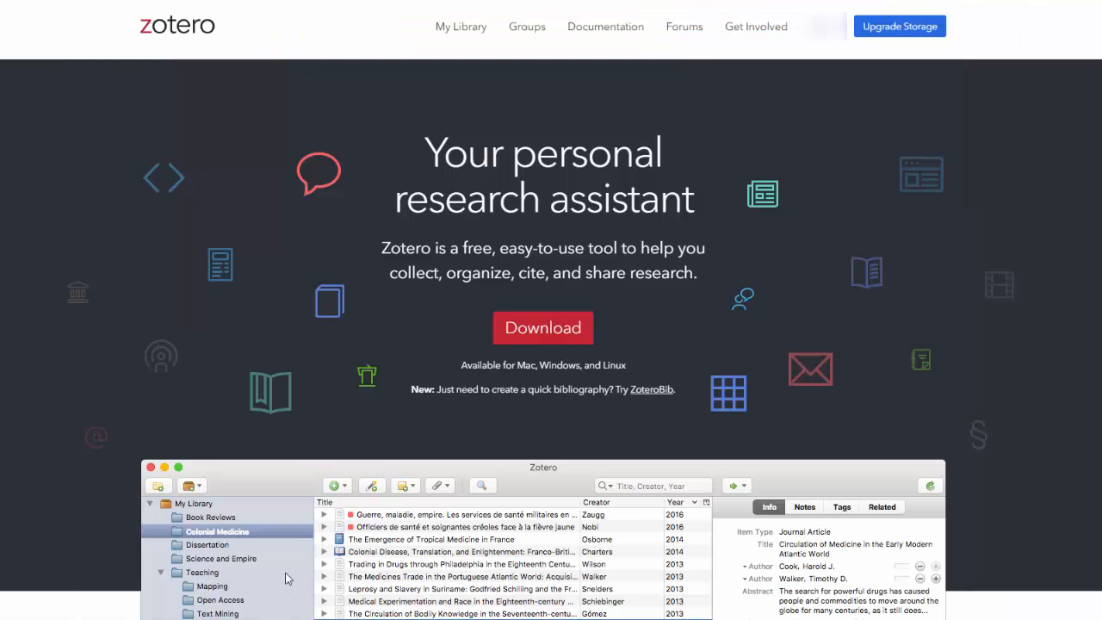
pyautogui.moveTo(305, 286)
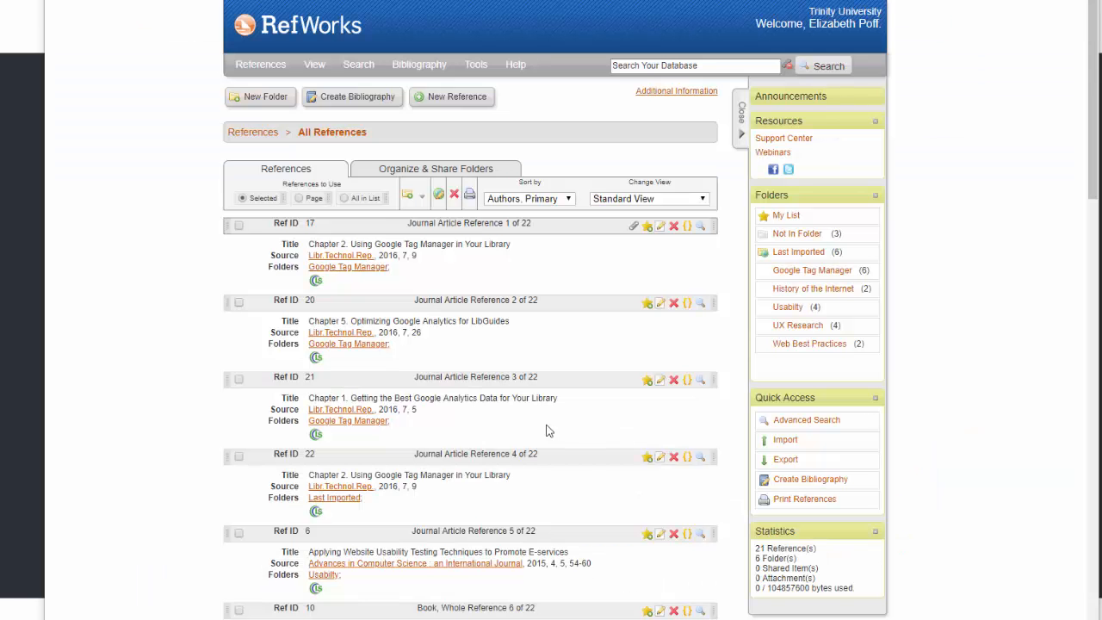
pyautogui.moveTo(505, 444)
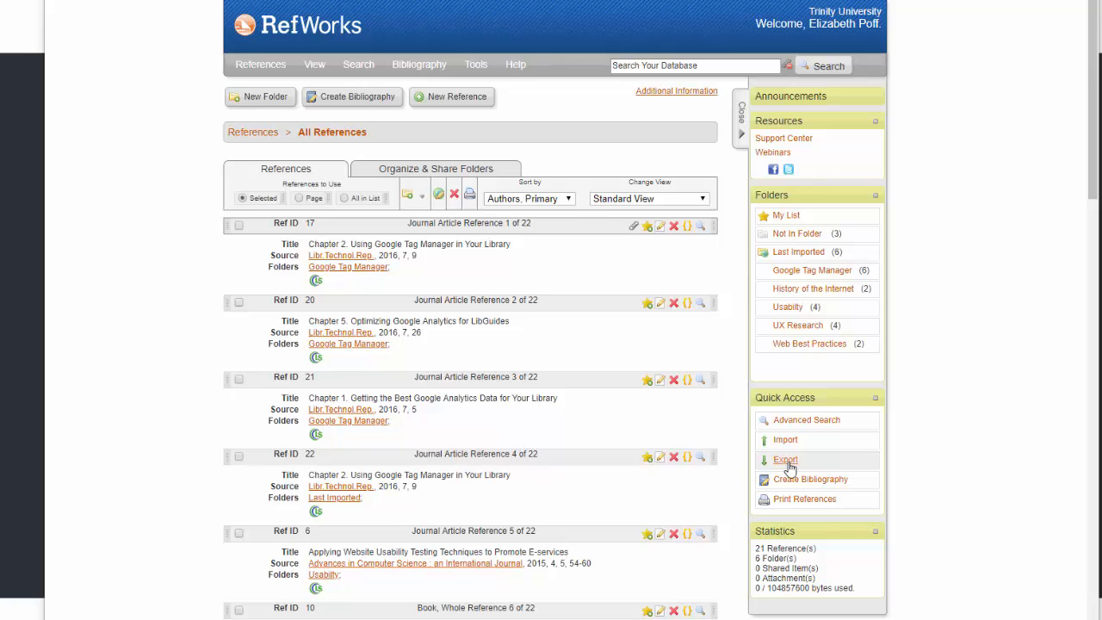
pyautogui.click(784, 459)
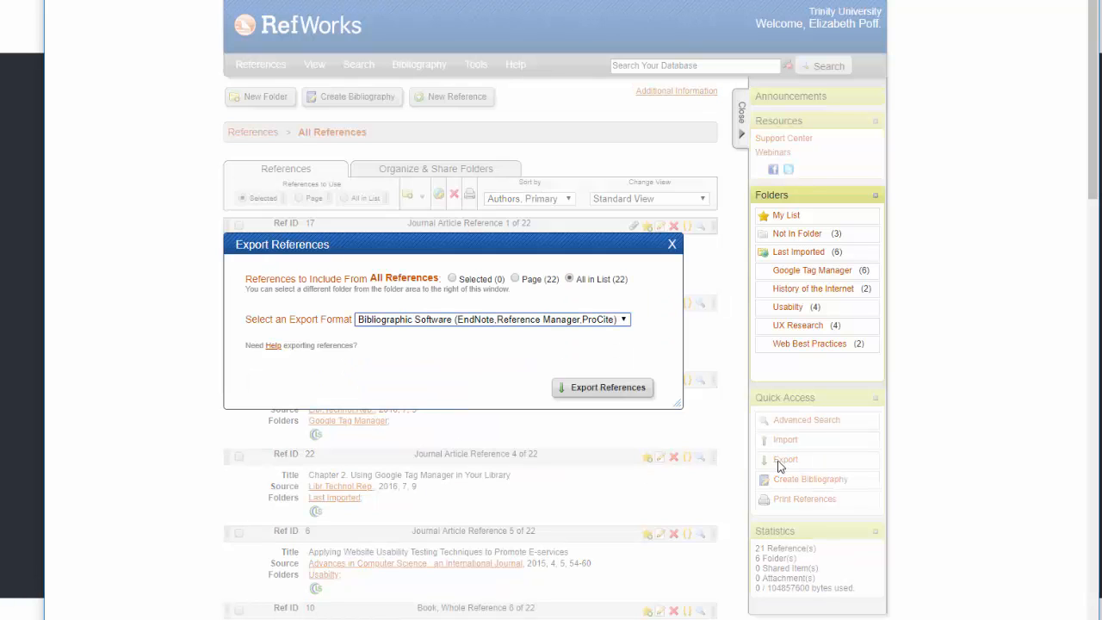
pyautogui.moveTo(676, 283)
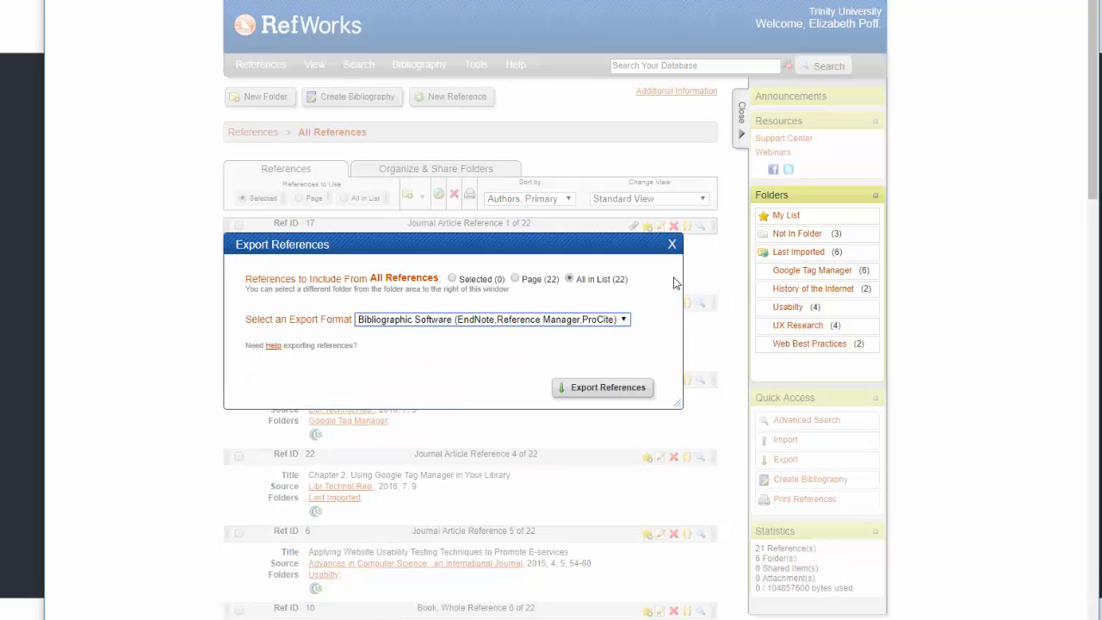
pyautogui.click(672, 244)
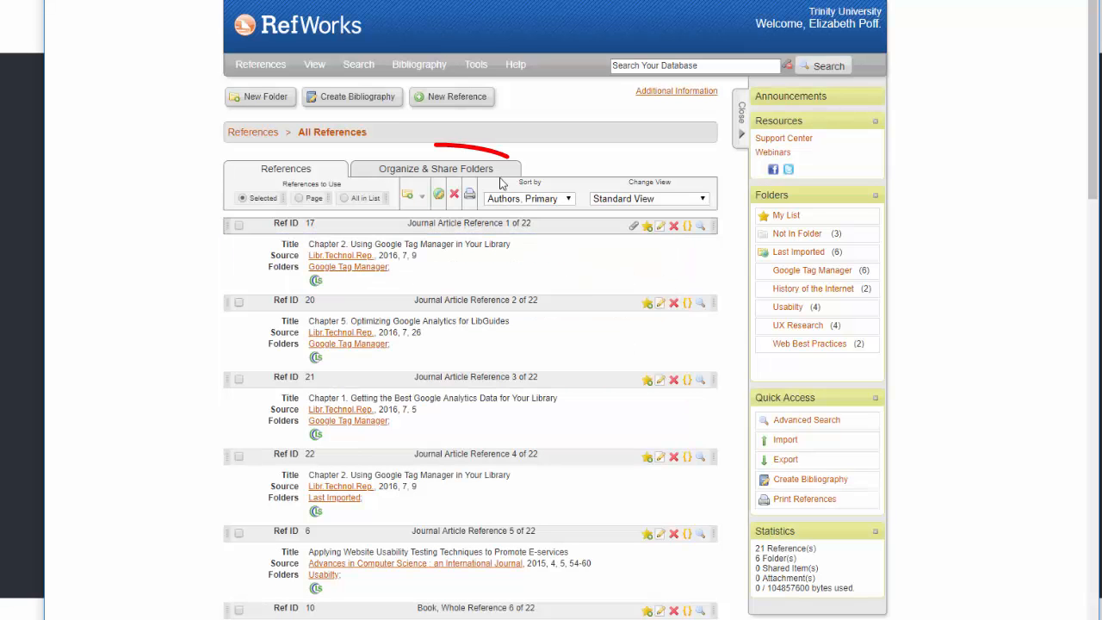
# Open the Usability folder's references and bring up their export settings.
pyautogui.click(435, 167)
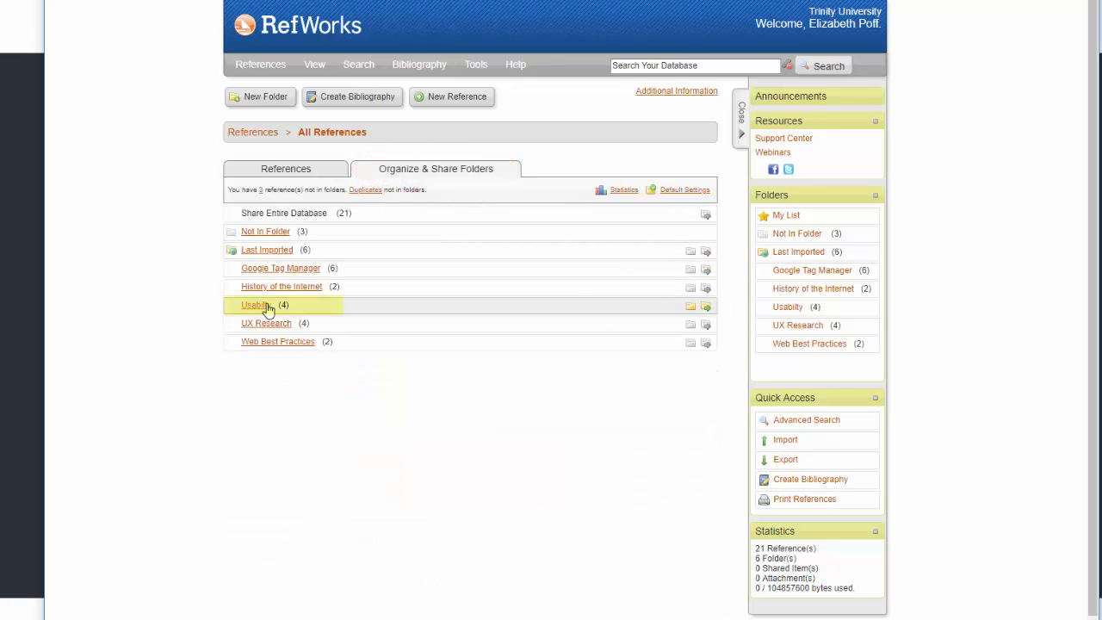
pyautogui.click(256, 304)
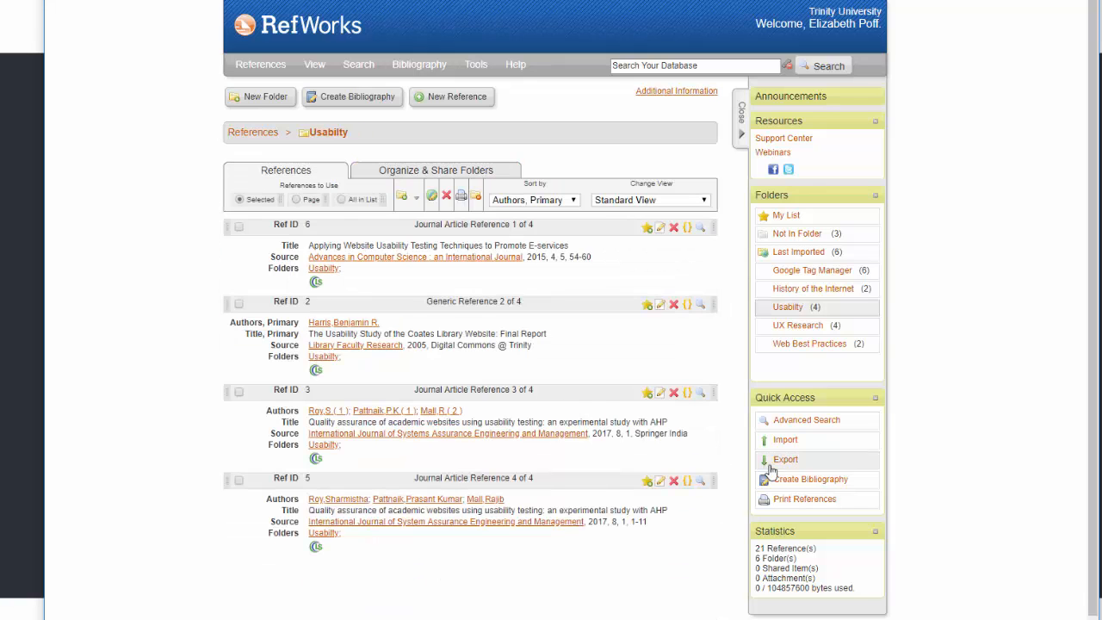
pyautogui.click(779, 459)
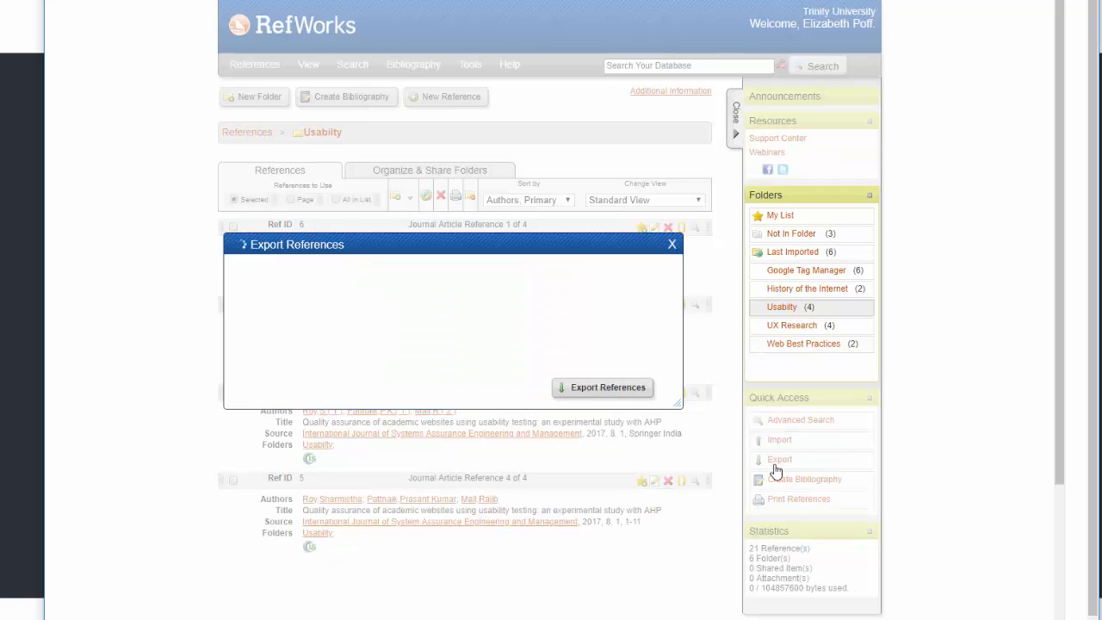
pyautogui.click(780, 459)
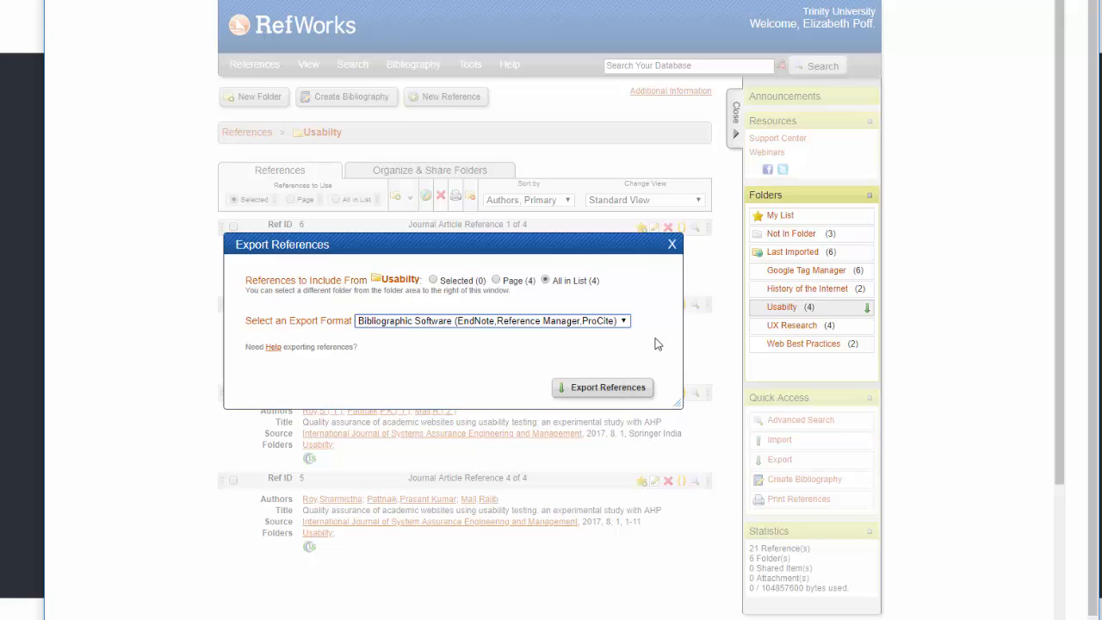
pyautogui.click(545, 280)
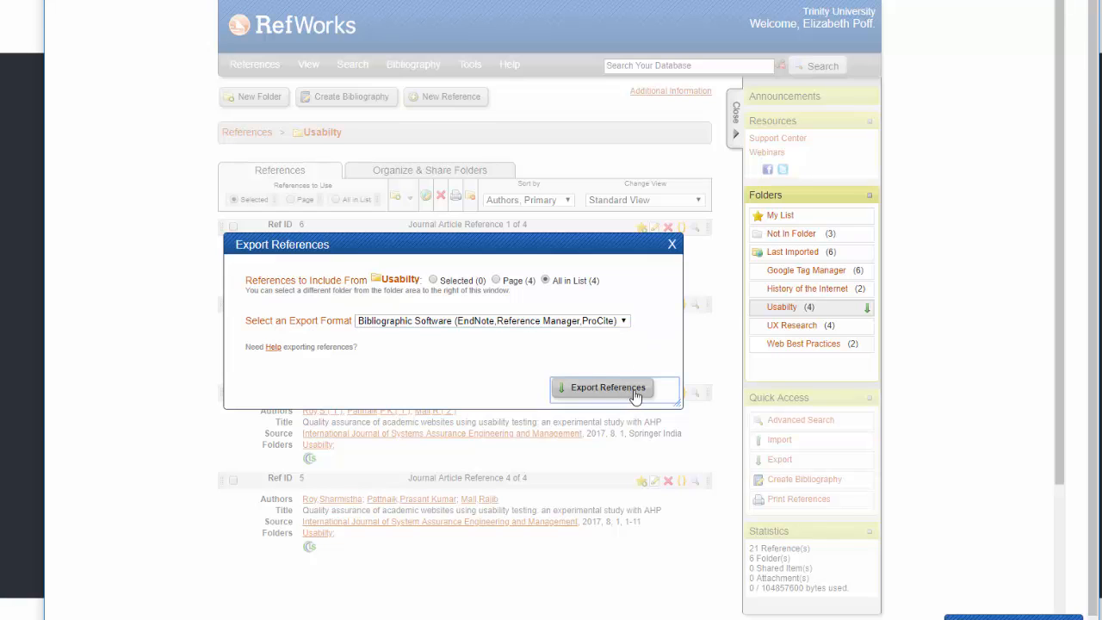
# Export all four Usability references as text and start saving the page.
pyautogui.click(607, 387)
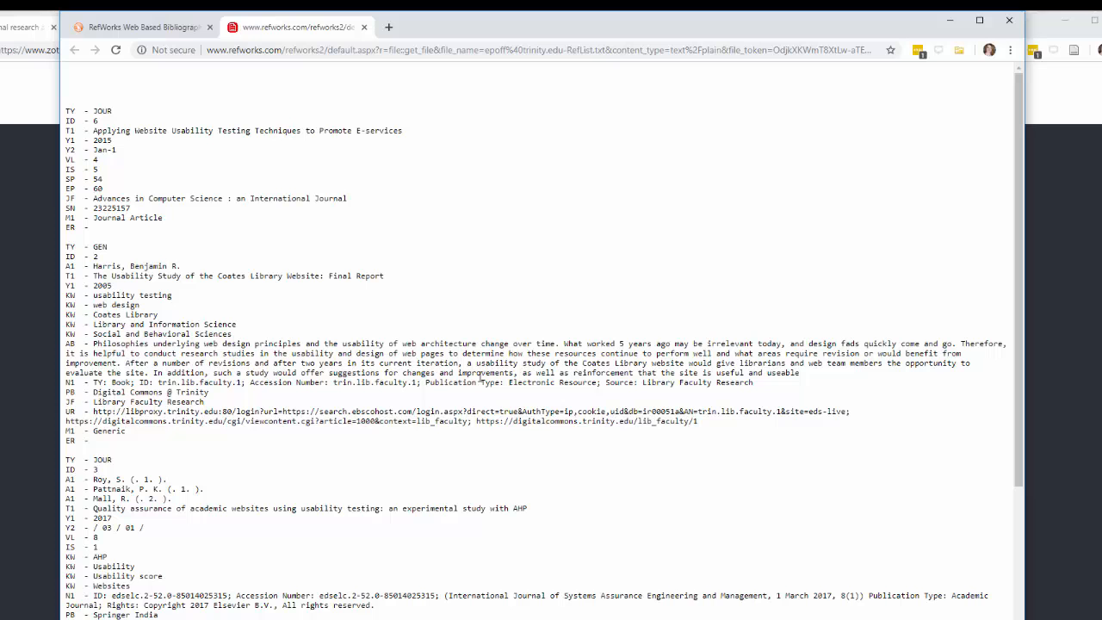
pyautogui.rightClick(503, 422)
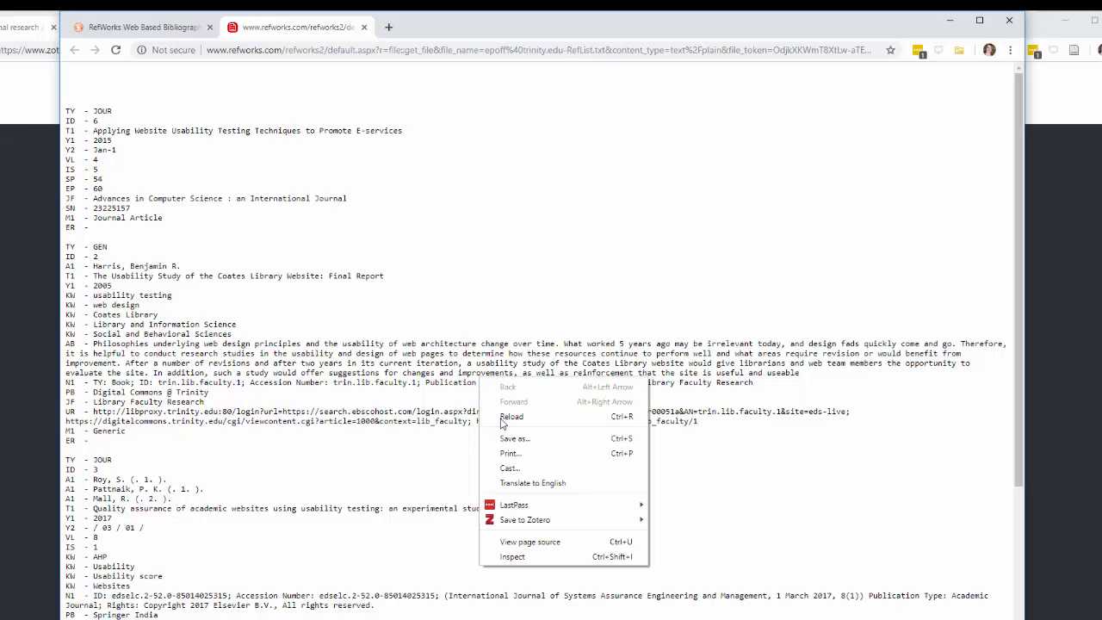
pyautogui.click(514, 438)
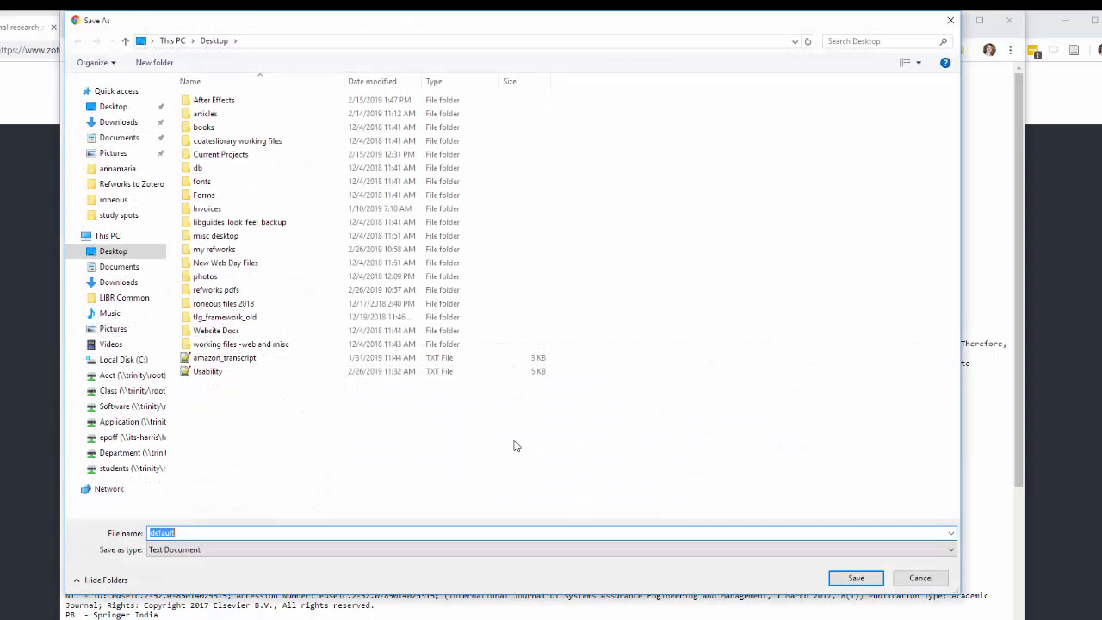
# Save the exported references as 'Usability' in Desktop > my refworks.
pyautogui.click(113, 250)
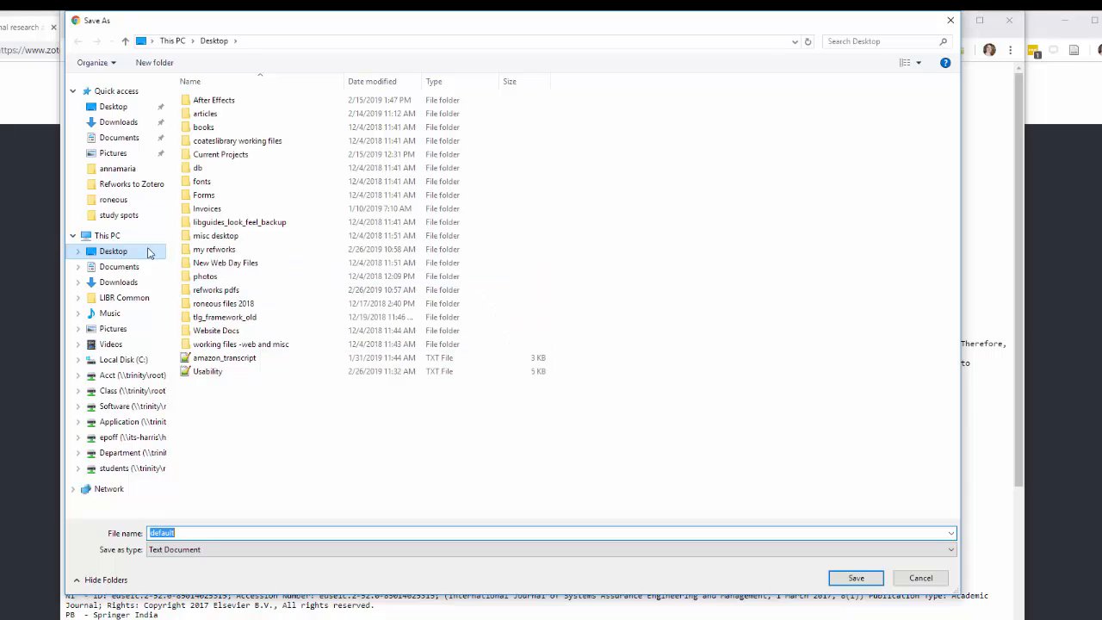
pyautogui.click(214, 249)
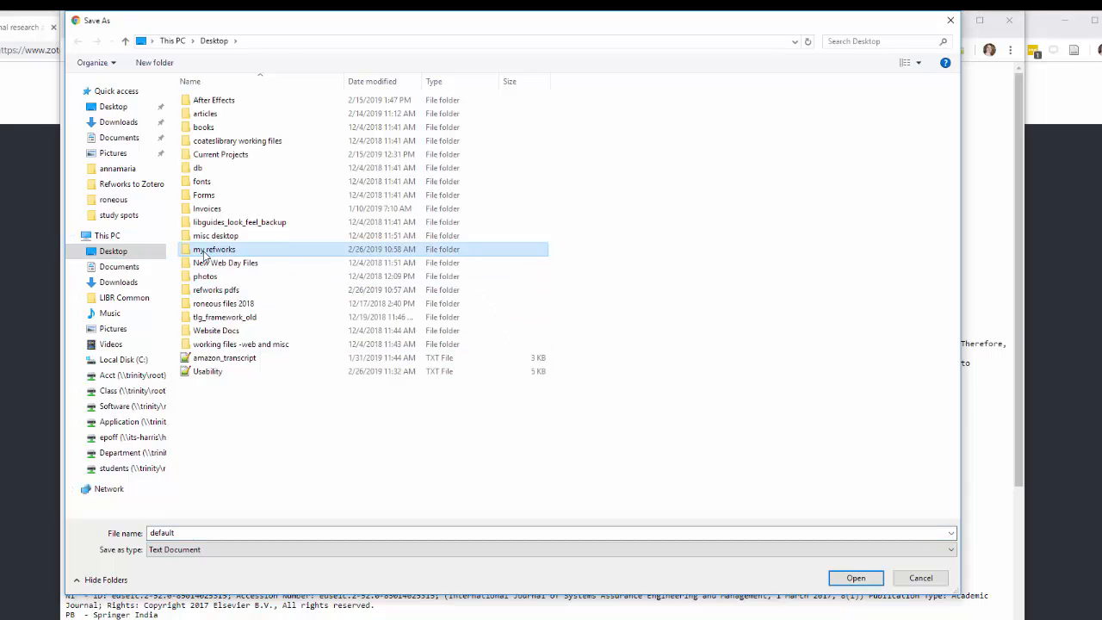
pyautogui.doubleClick(215, 249)
pyautogui.write('Usabi')
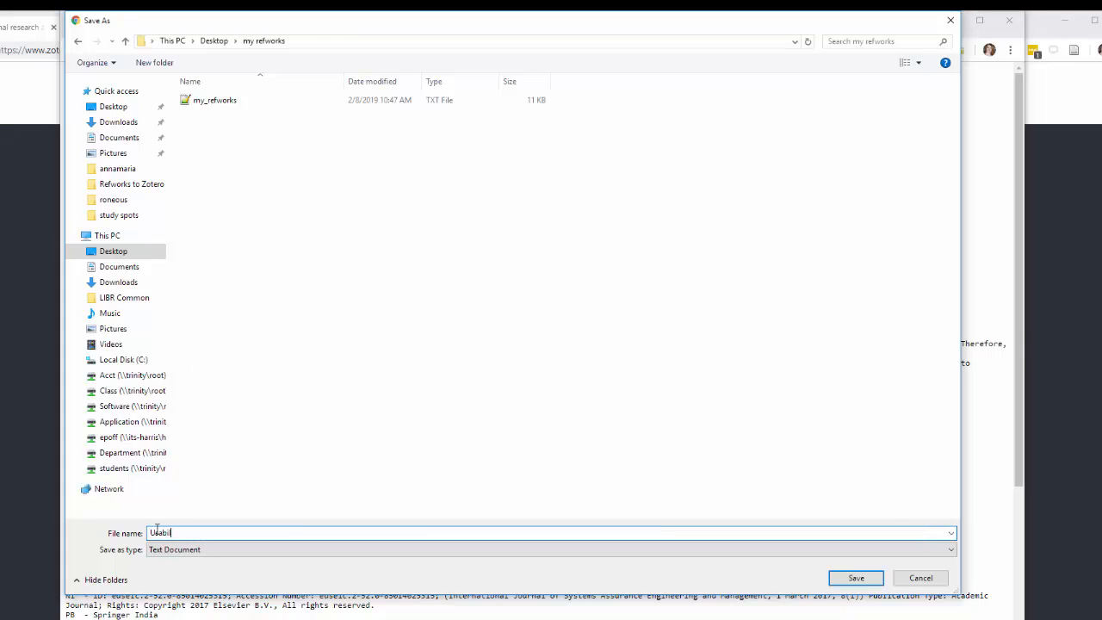
pyautogui.write('lity')
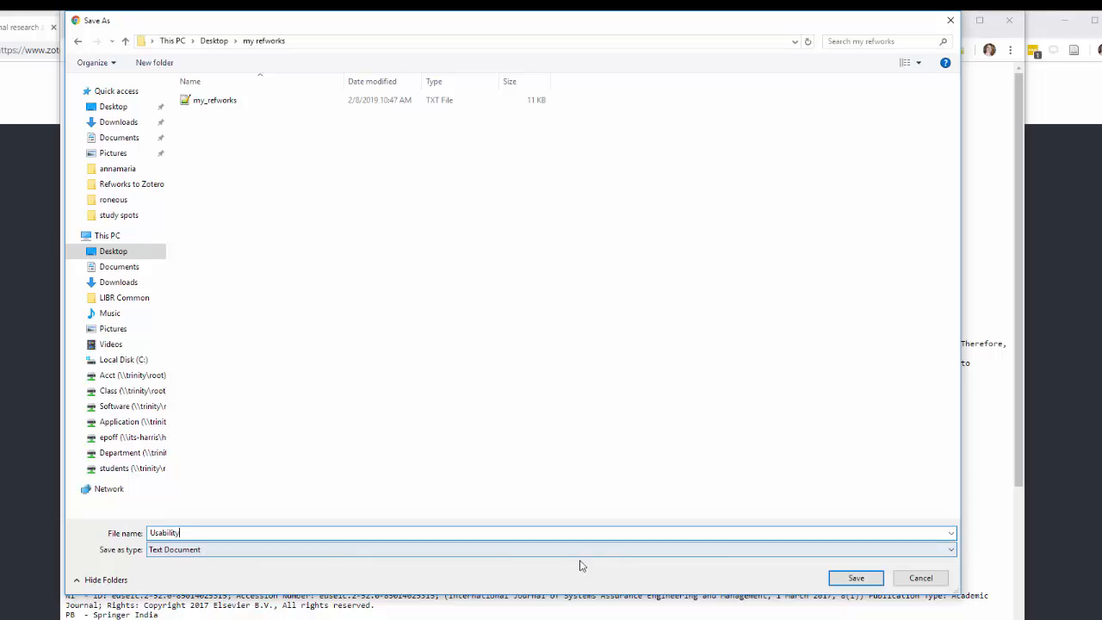
pyautogui.click(855, 578)
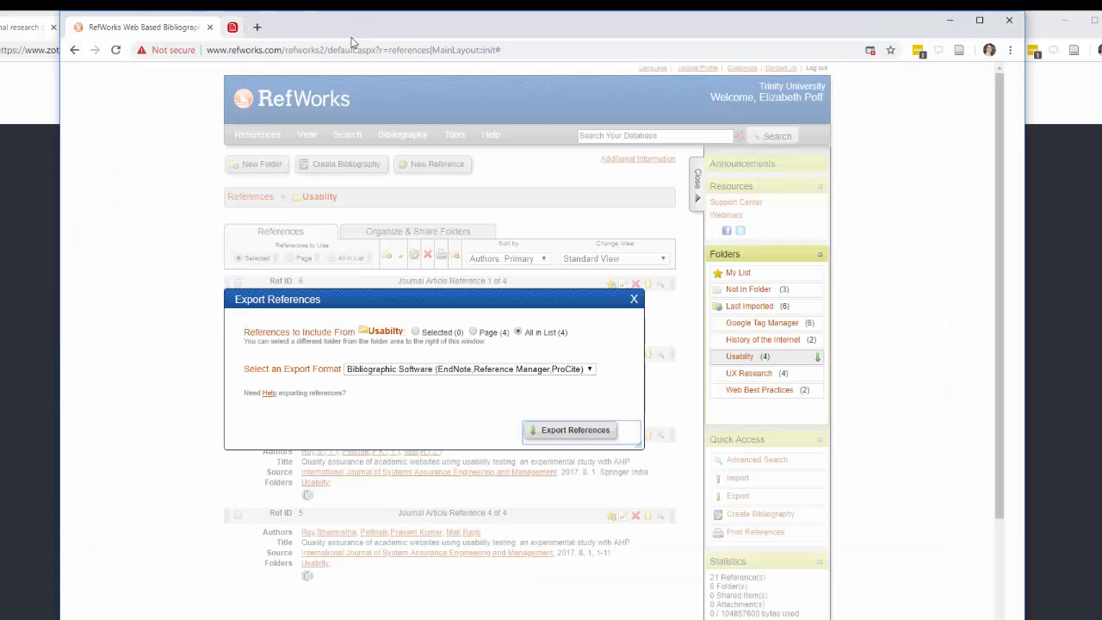
# Switch back to the RefWorks Export References window.
pyautogui.click(635, 299)
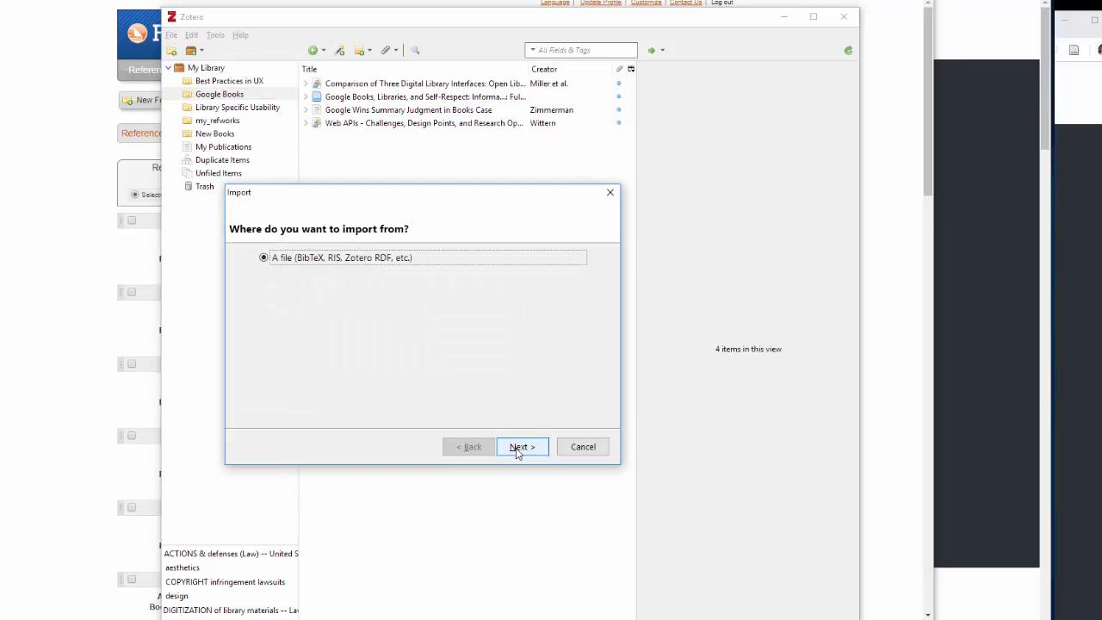
# Import Usability.txt into Zotero as a new Usability collection of four references.
pyautogui.click(520, 447)
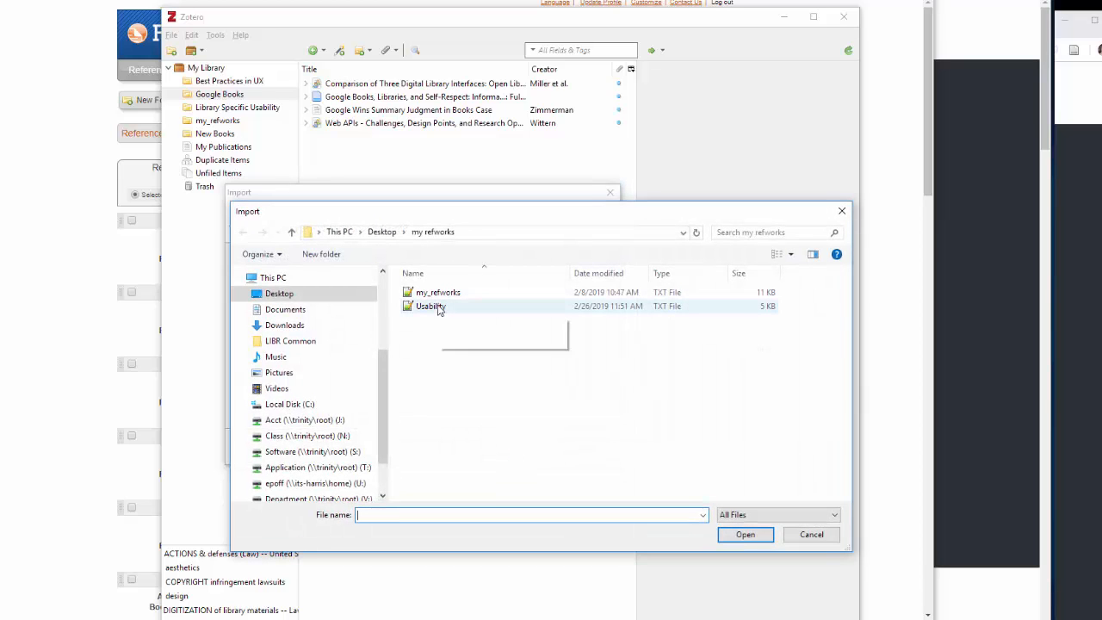
pyautogui.click(430, 307)
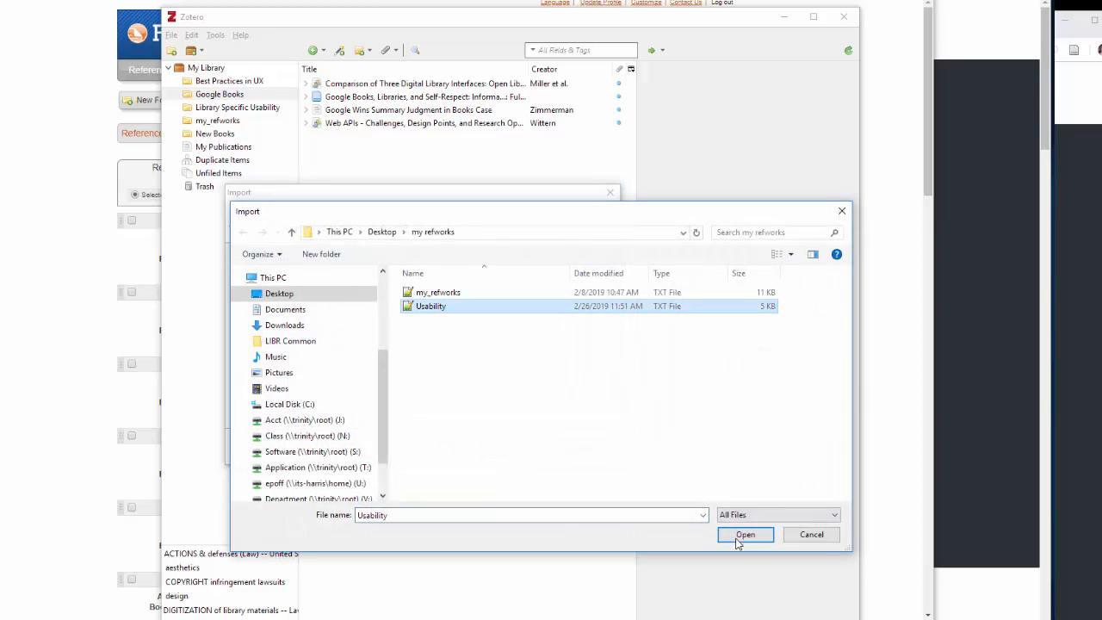
pyautogui.click(745, 534)
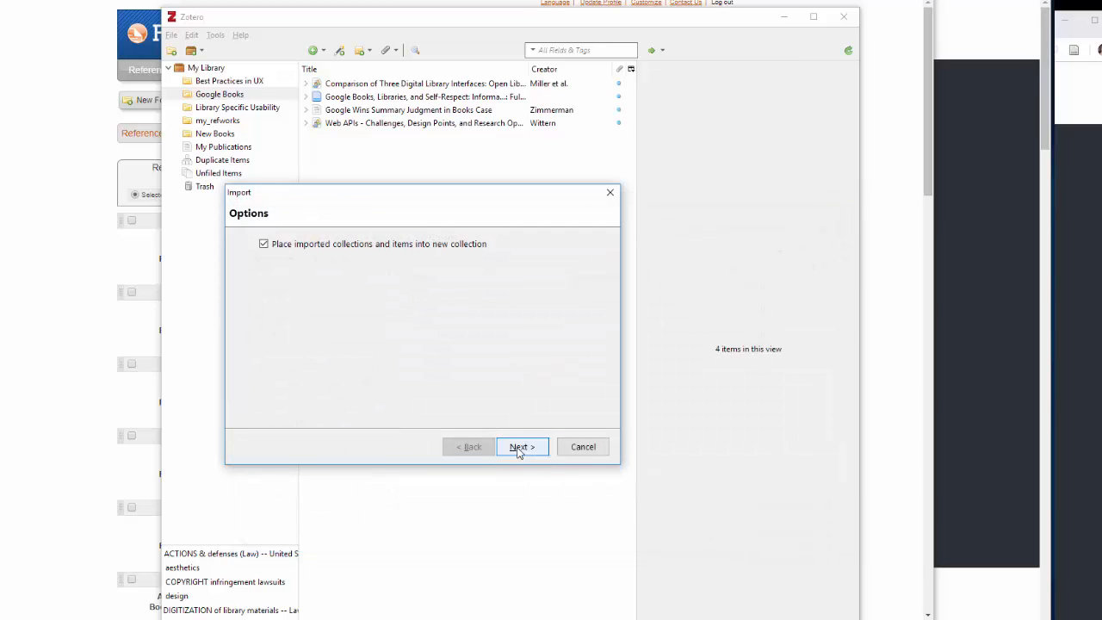
pyautogui.click(522, 446)
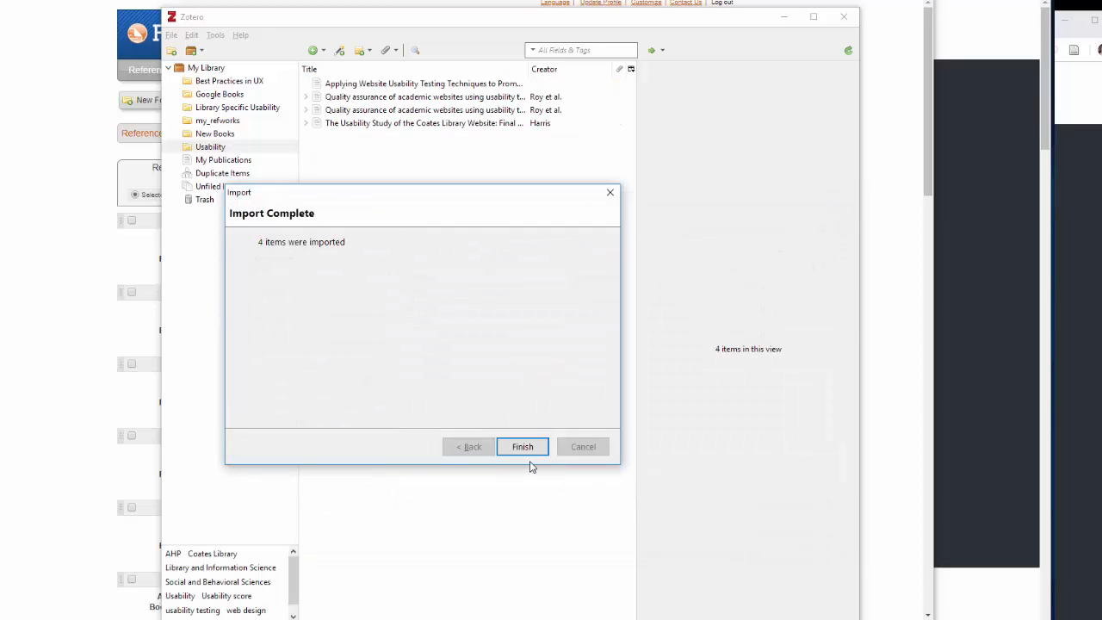
pyautogui.moveTo(523, 446)
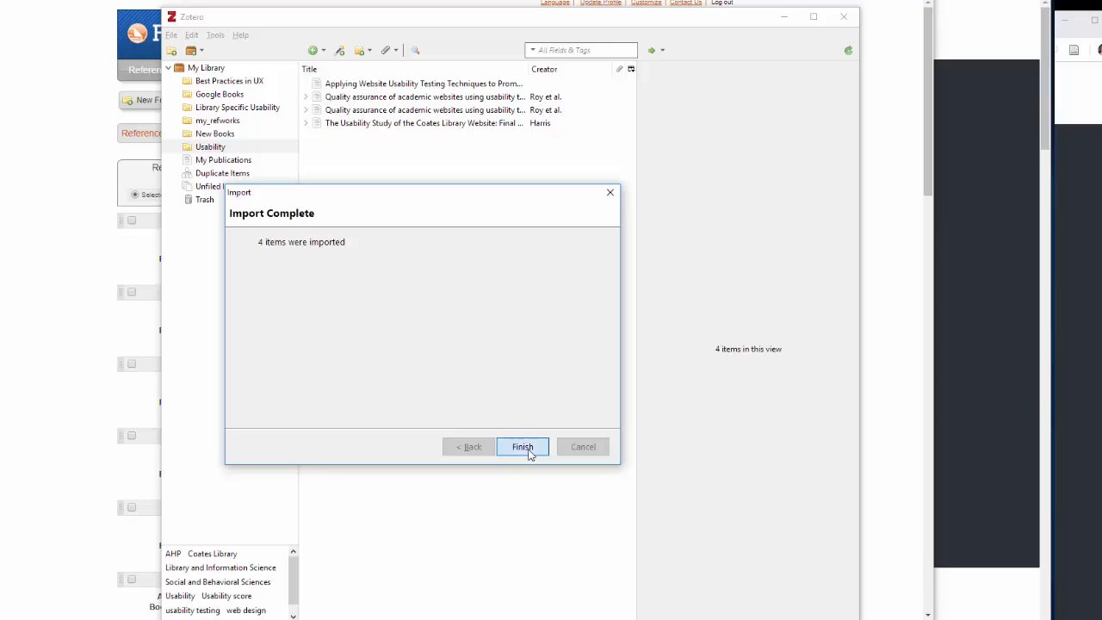
pyautogui.click(523, 446)
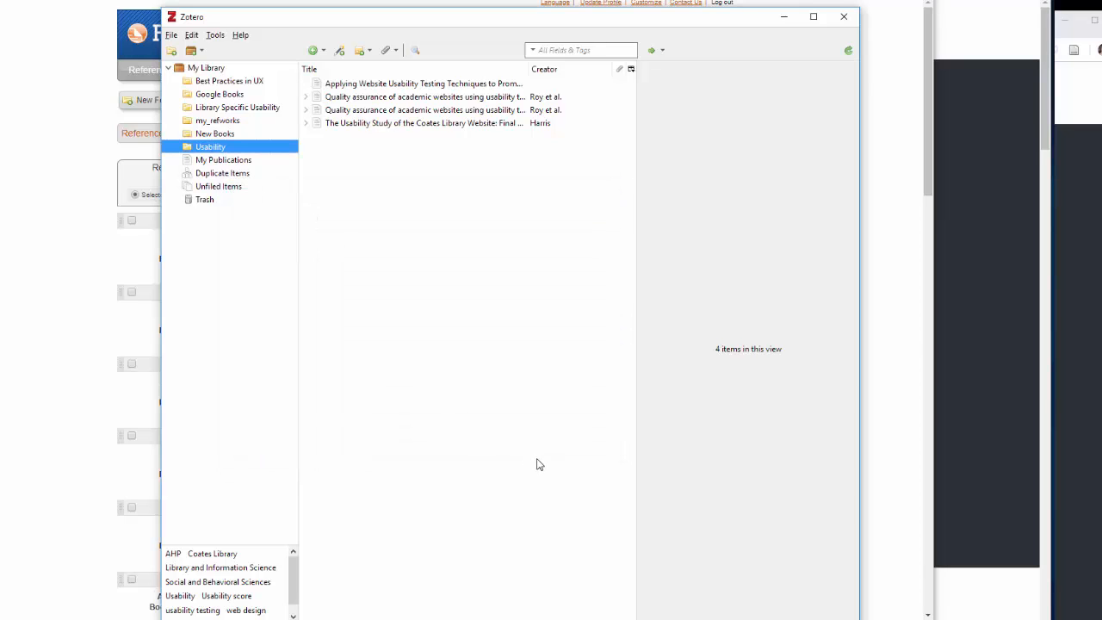